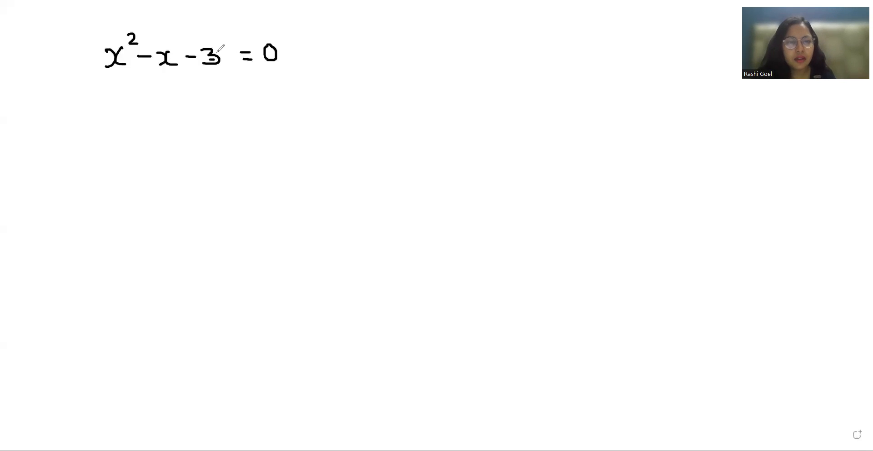
pyautogui.moveTo(7, 252)
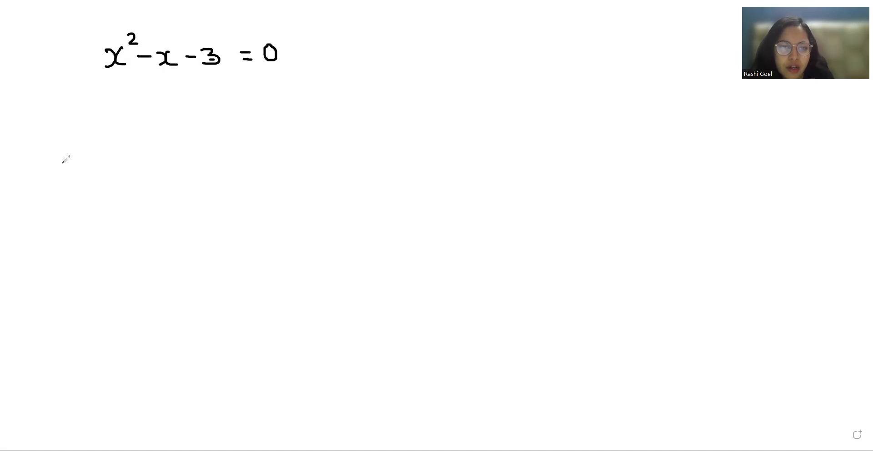
pyautogui.moveTo(99, 106)
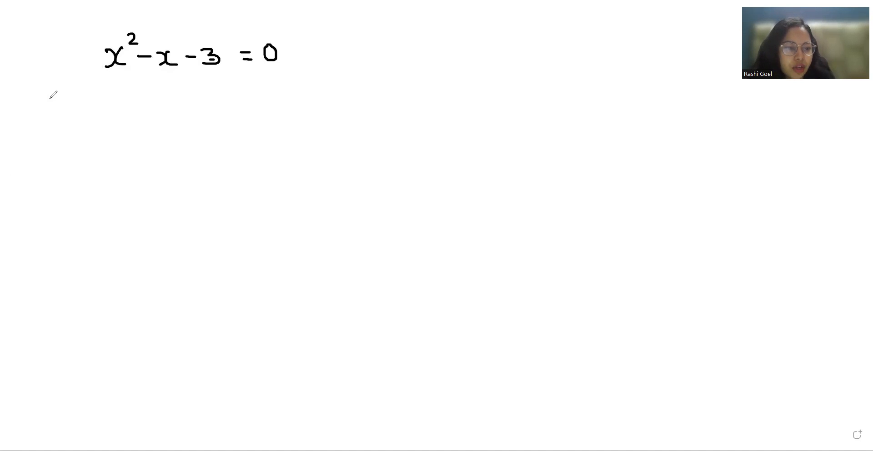
pyautogui.moveTo(104, 91)
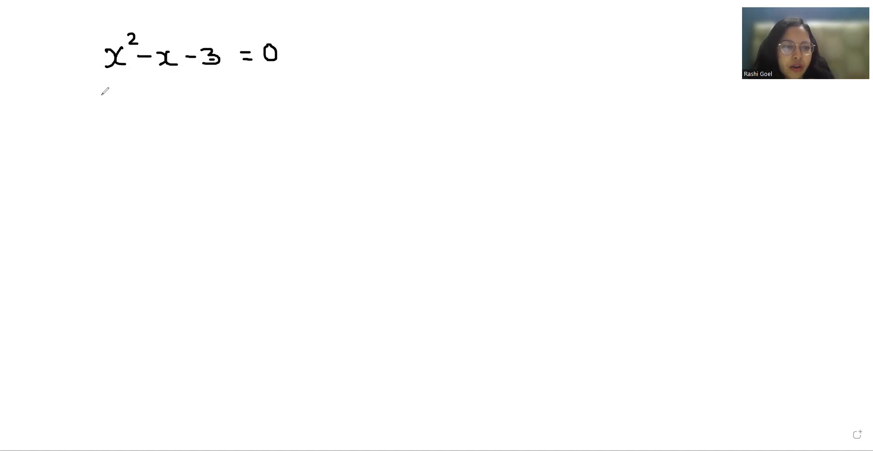
# Handwrite the general form ax²+bx+c = 0 in red below the equation
pyautogui.moveTo(94, 97); pyautogui.dragTo(131, 92)
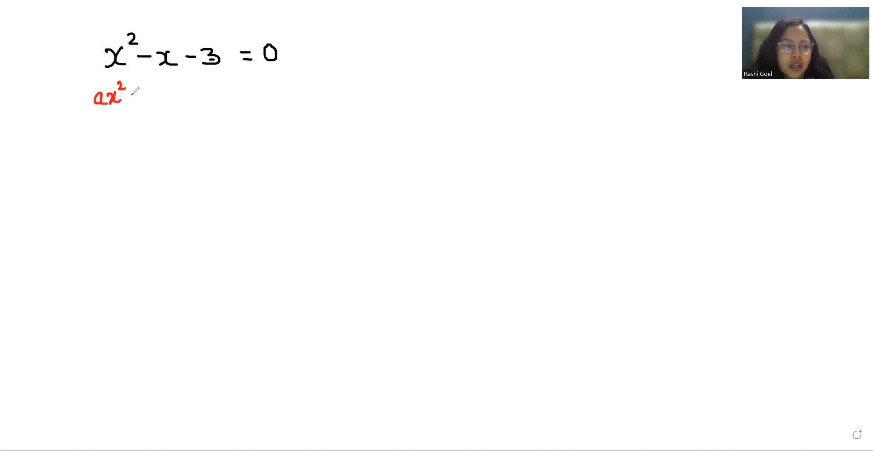
pyautogui.moveTo(131, 95); pyautogui.dragTo(195, 95)
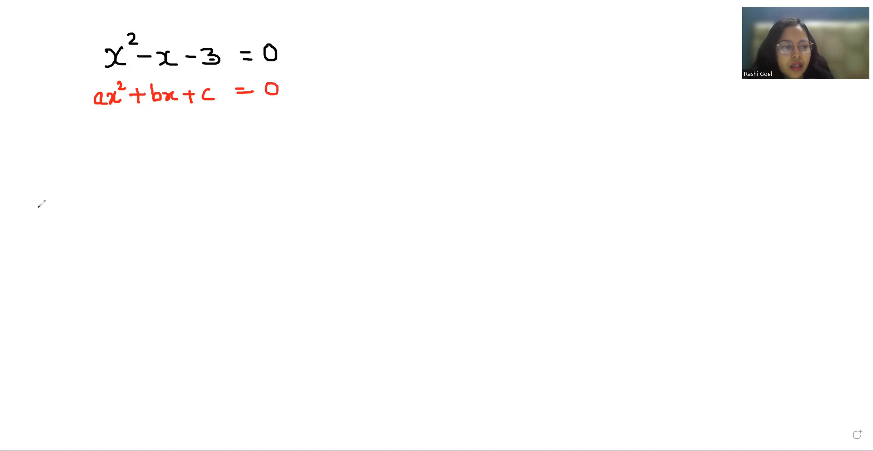
pyautogui.moveTo(90, 124)
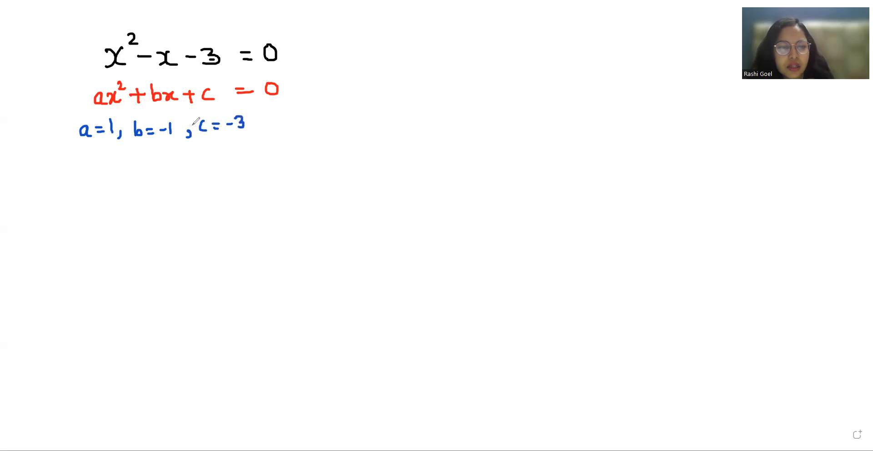
pyautogui.moveTo(116, 137)
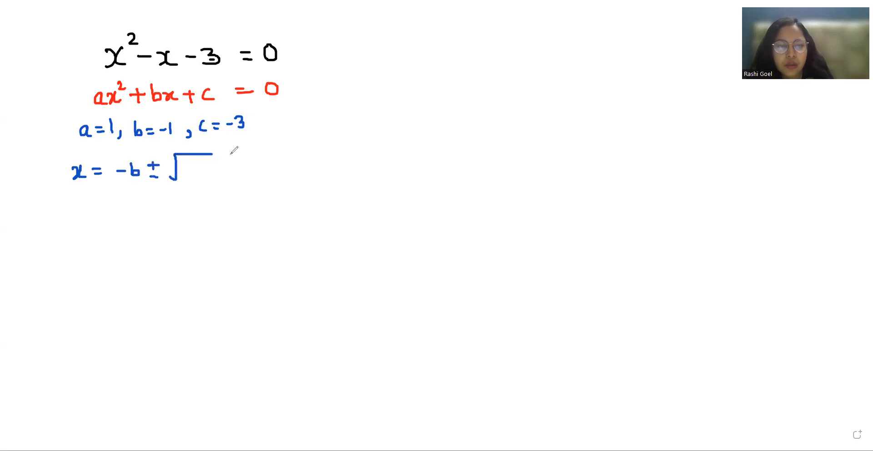
# Write b²−4ac under the square root and draw the formula's fraction bar
pyautogui.moveTo(189, 170); pyautogui.dragTo(228, 156)
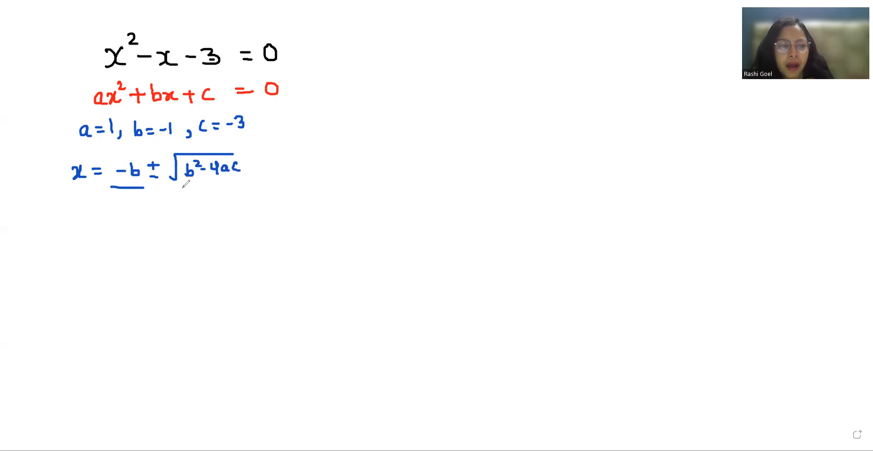
pyautogui.moveTo(111, 186); pyautogui.dragTo(234, 186)
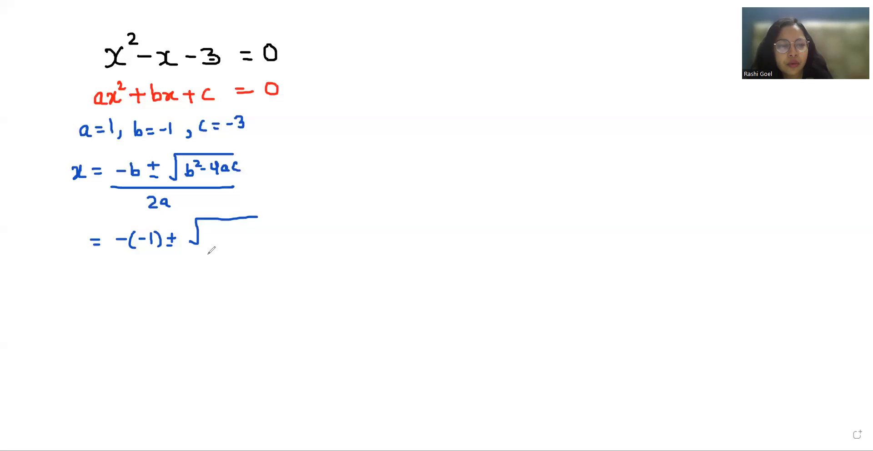
# Write the substituted values under the root, simplifying to x = (1 ± √13)/2
pyautogui.moveTo(201, 234); pyautogui.dragTo(228, 234)
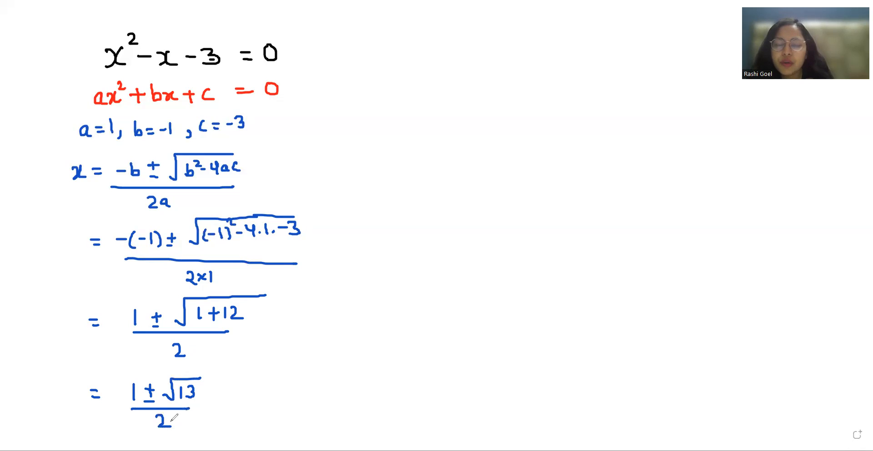
pyautogui.moveTo(452, 147)
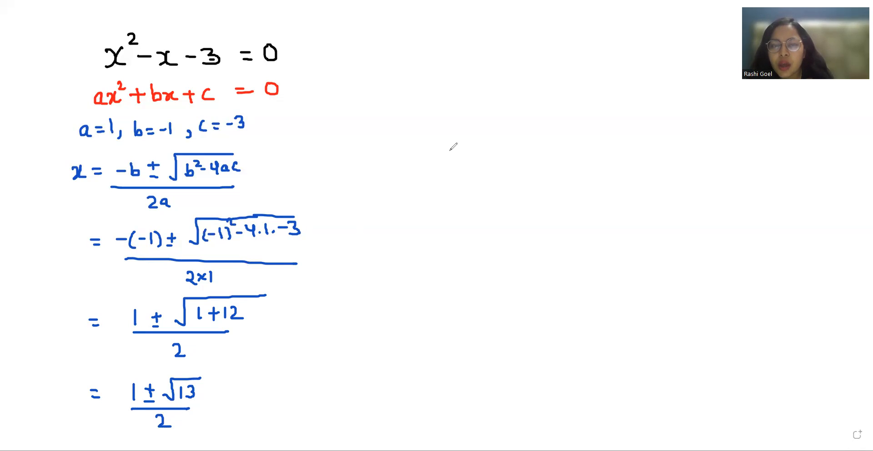